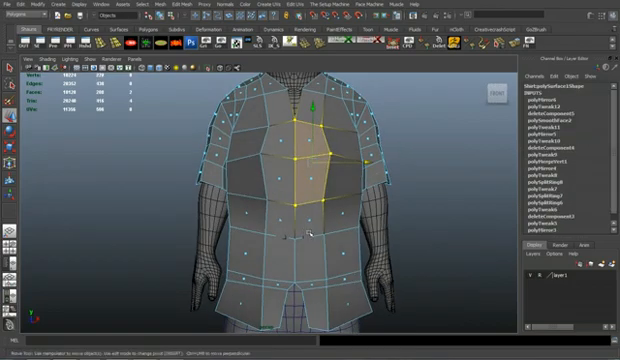
mouse_move(325, 228)
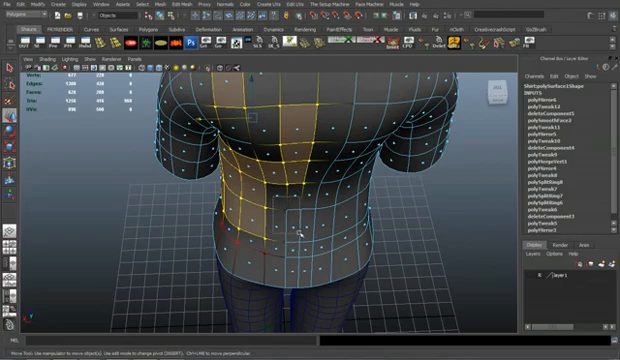
Insert edge loops on the smoothed shirt mesh for a denser quad grid around the torso
left_click(295, 200)
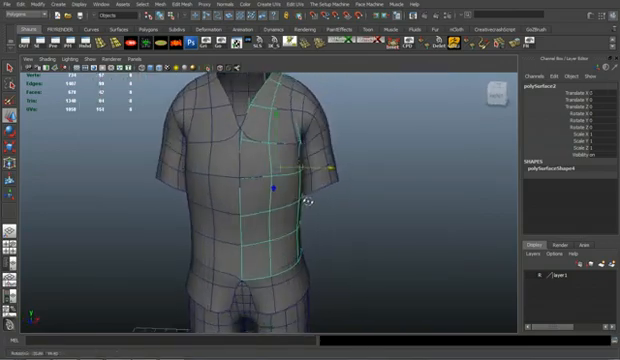
right_click(280, 195)
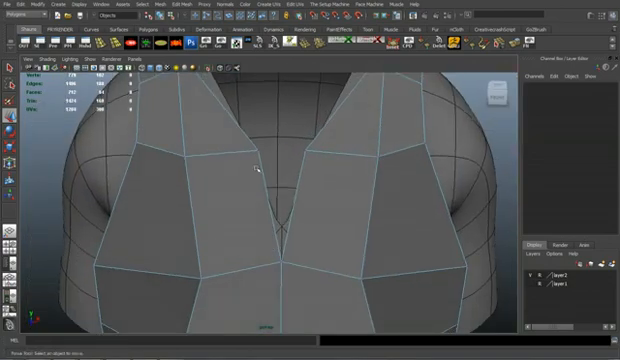
Move collar vertices to shape the quad panels on both sides of the V-neck
left_click(258, 154)
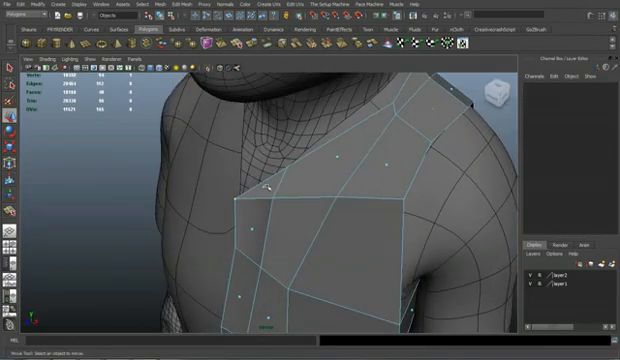
Drag vest vertices so the large quads fit over the shoulder and upper chest
left_click(250, 210)
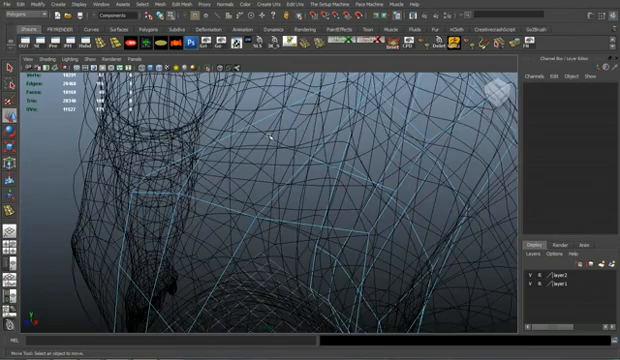
mouse_move(150, 35)
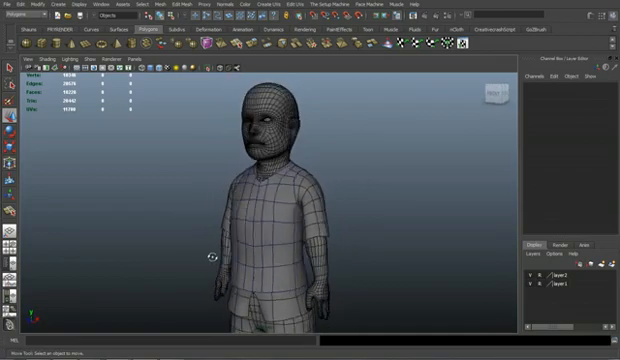
Orbit the shaded character view to inspect the shirt from the side
left_click_drag(205, 258, 368, 253)
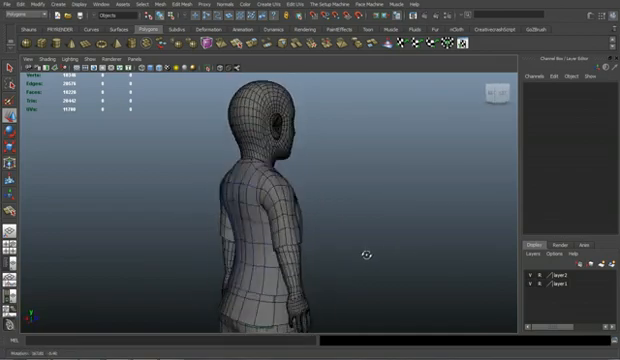